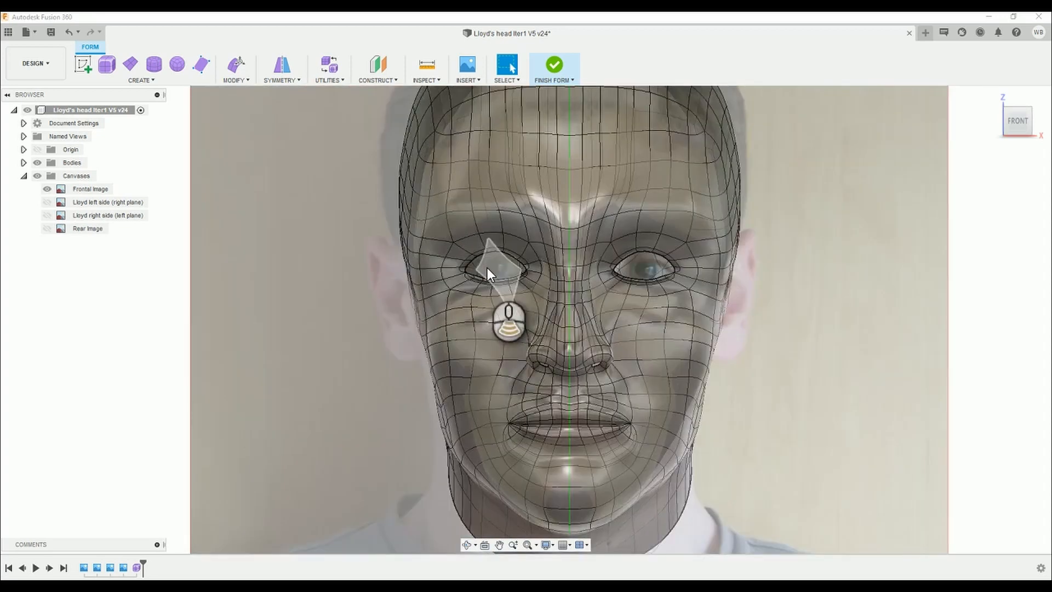
Drag the eyelid edge loop into new positions so the opening hugs the eye.
{"action": "scroll", "scroll_direction": "up", "scroll_amount": 3}
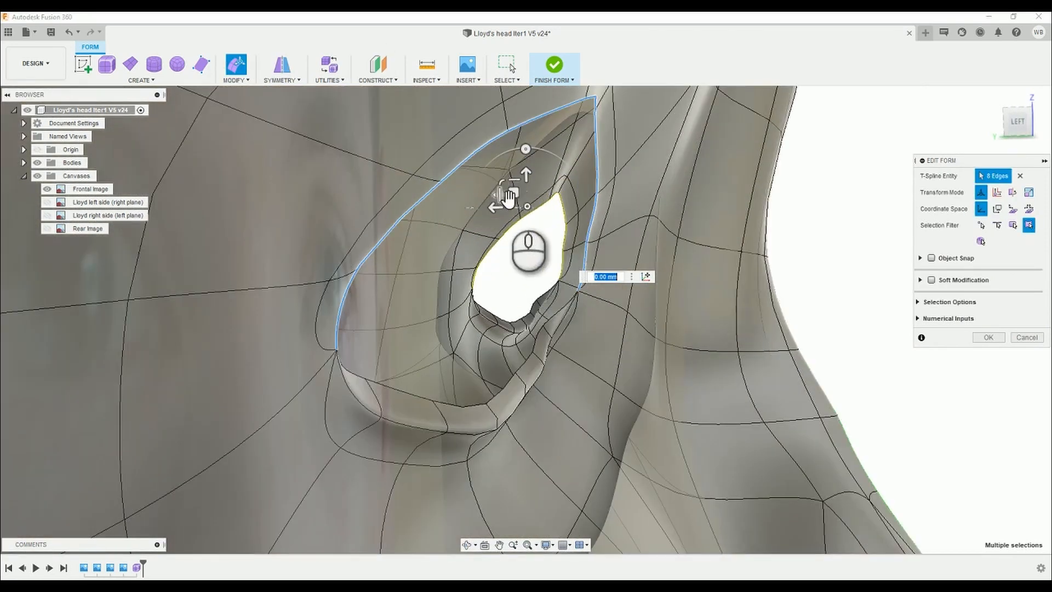
{"action": "left_click_drag", "start_coordinate": [525, 194], "coordinate": [517, 195]}
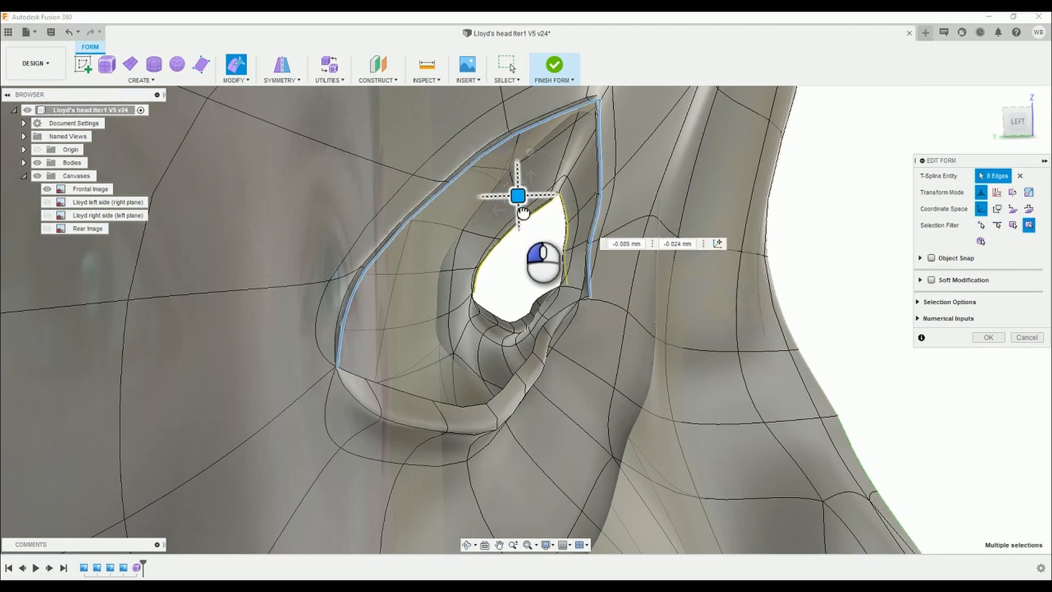
{"action": "left_click_drag", "start_coordinate": [517, 195], "coordinate": [532, 216]}
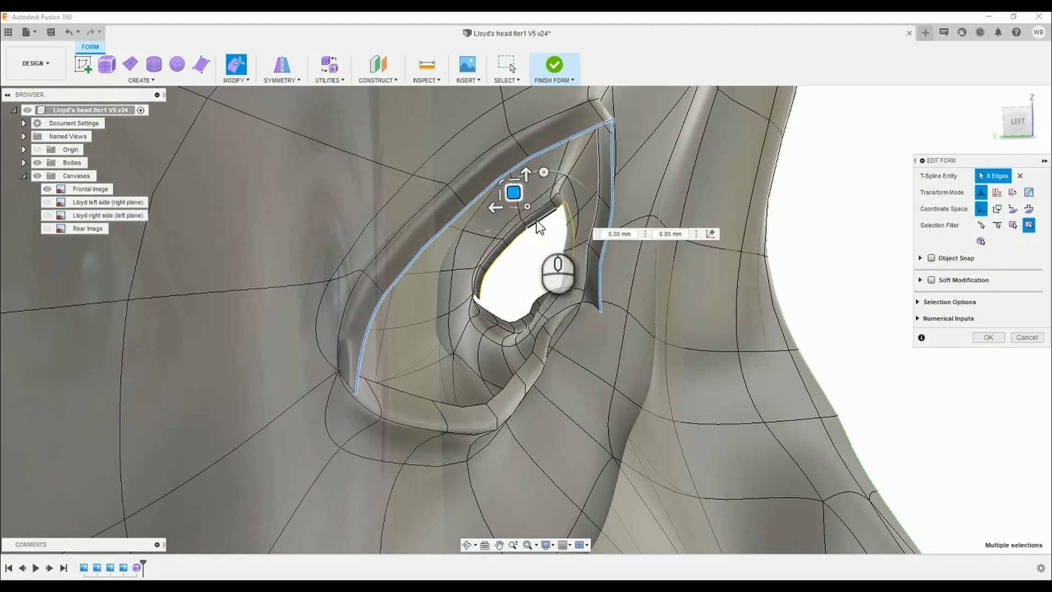
{"action": "left_click_drag", "start_coordinate": [513, 193], "coordinate": [516, 210]}
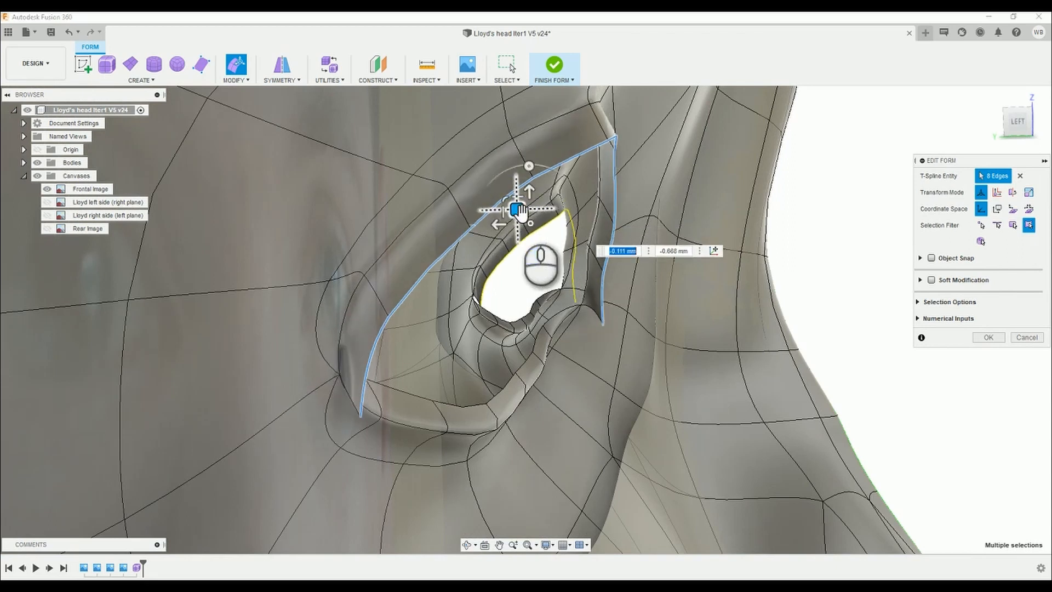
{"action": "left_click_drag", "start_coordinate": [520, 210], "coordinate": [493, 220]}
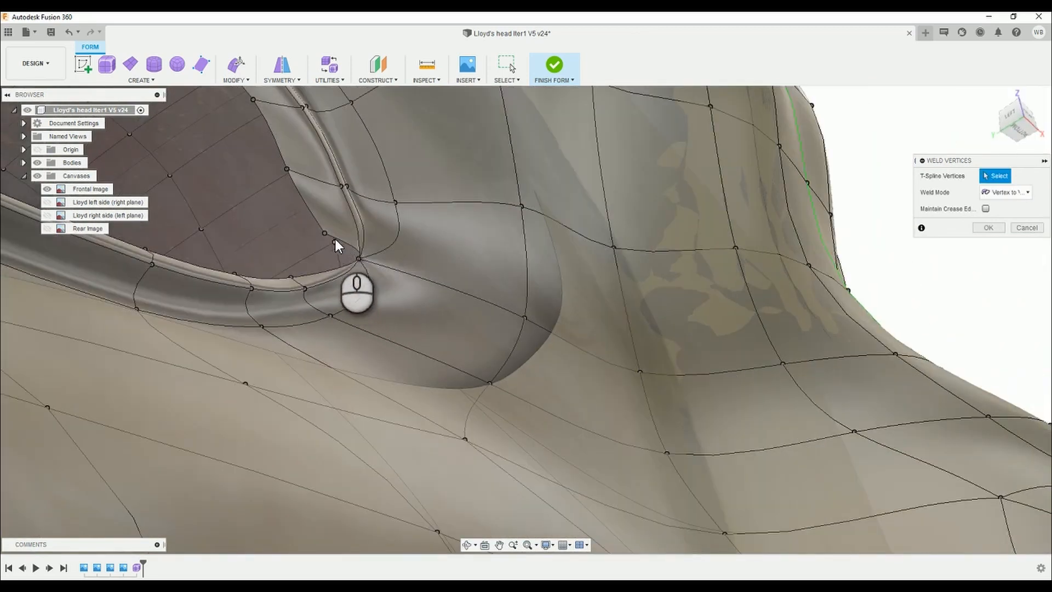
Weld the loose eyelid vertex onto its matching vertex to close the lid rim.
{"action": "left_click", "coordinate": [357, 258]}
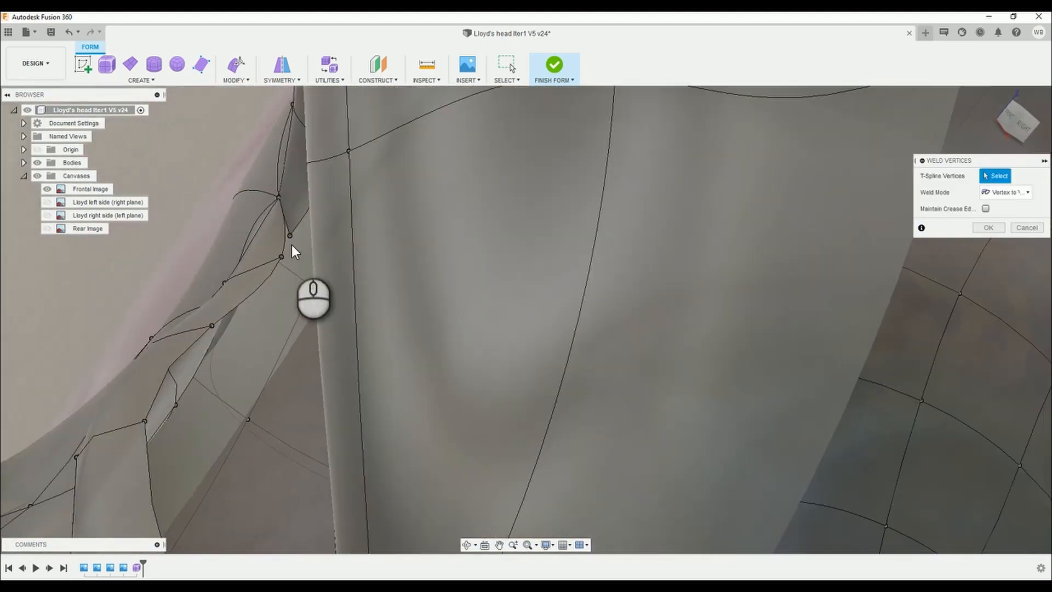
{"action": "left_click", "coordinate": [278, 197]}
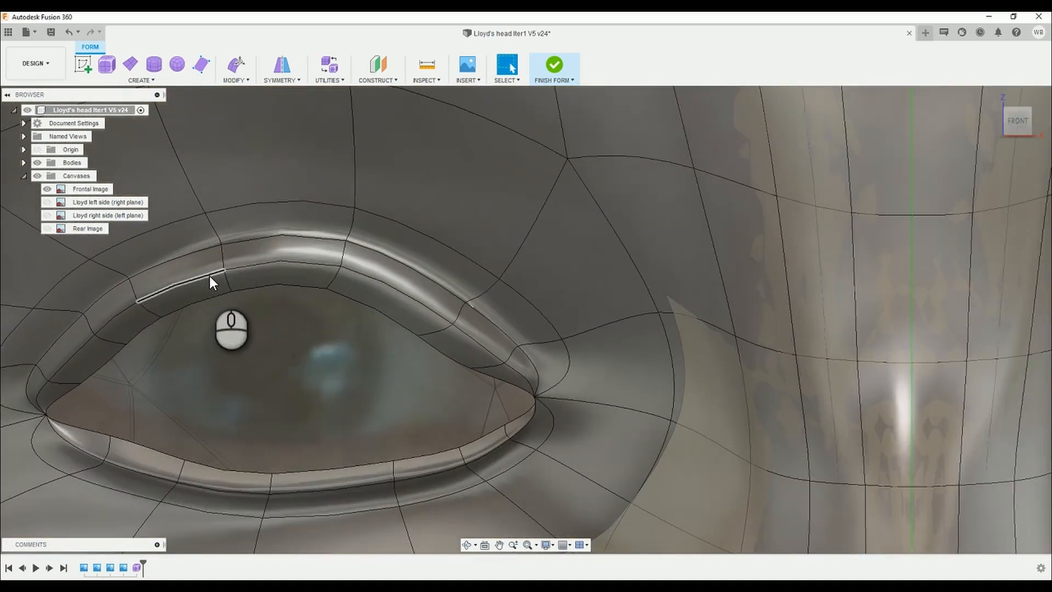
Select the face at the eye's corner and begin moving it with Edit Form.
{"action": "left_click", "coordinate": [298, 277]}
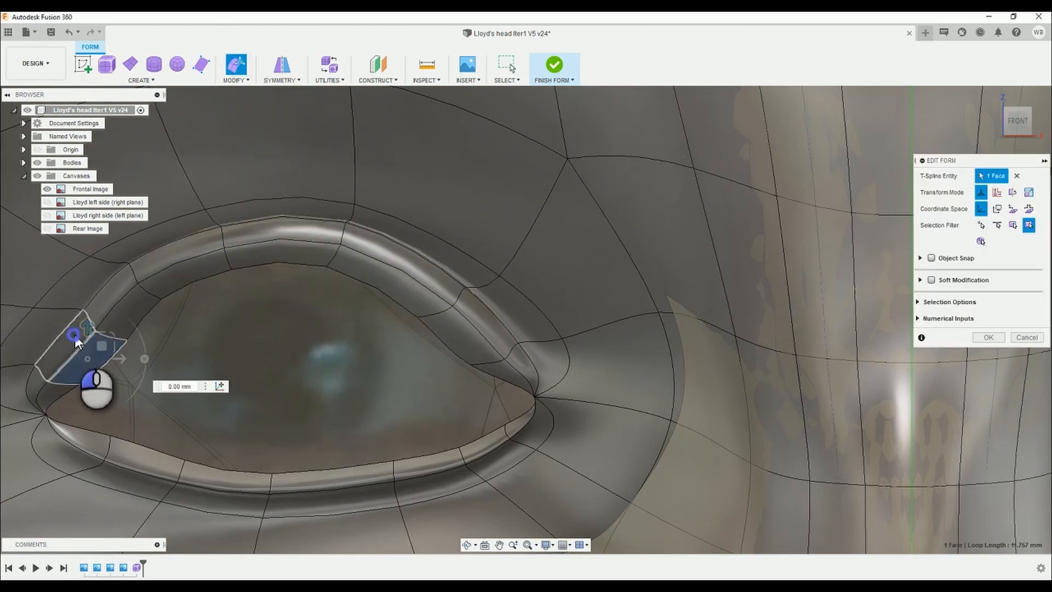
{"action": "left_click", "coordinate": [449, 329]}
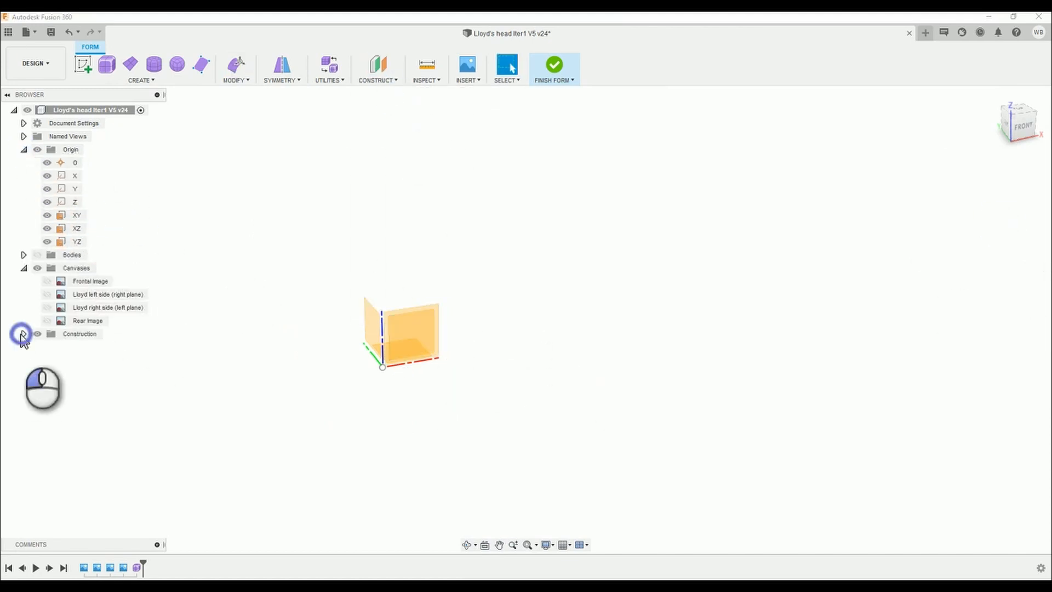
Rename the construction plane to Sagittal Plane YZ.
{"action": "left_click", "coordinate": [23, 335]}
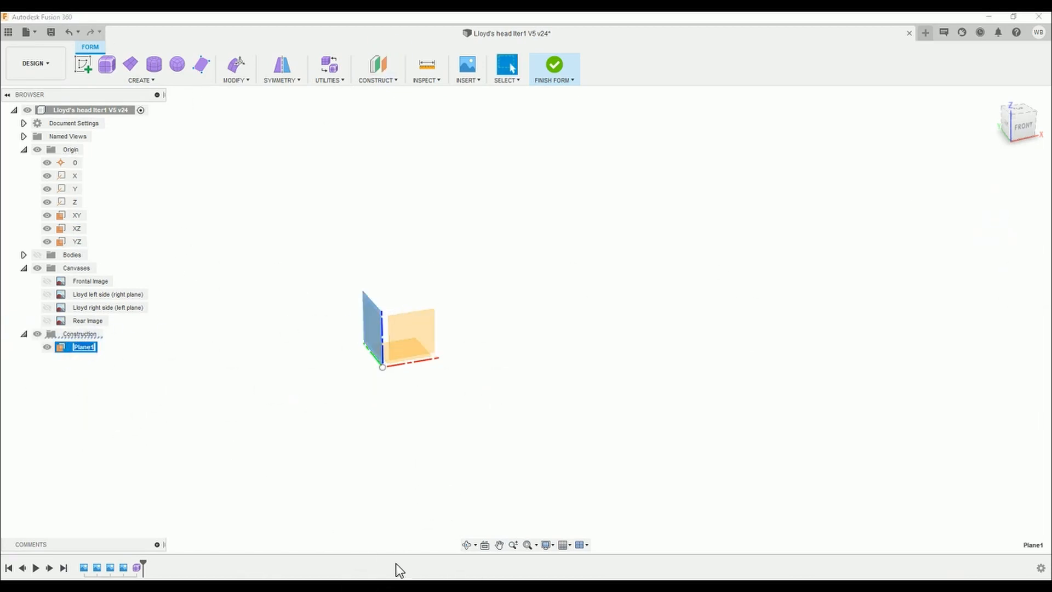
{"action": "type", "text": "Saggital Plane"}
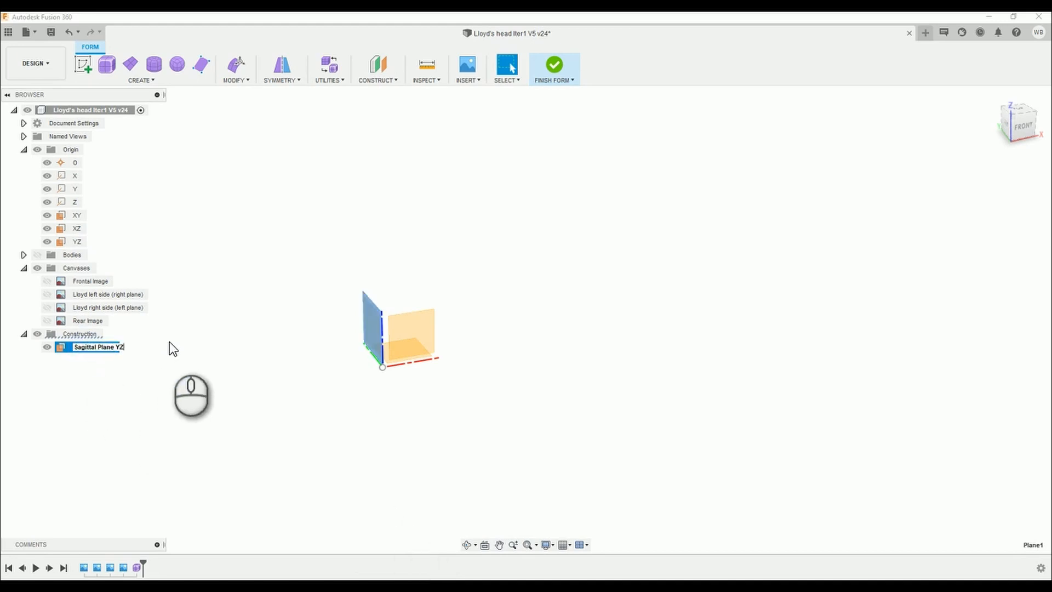
{"action": "left_click", "coordinate": [377, 63]}
{"action": "type", "text": "Transverse Plane XY"}
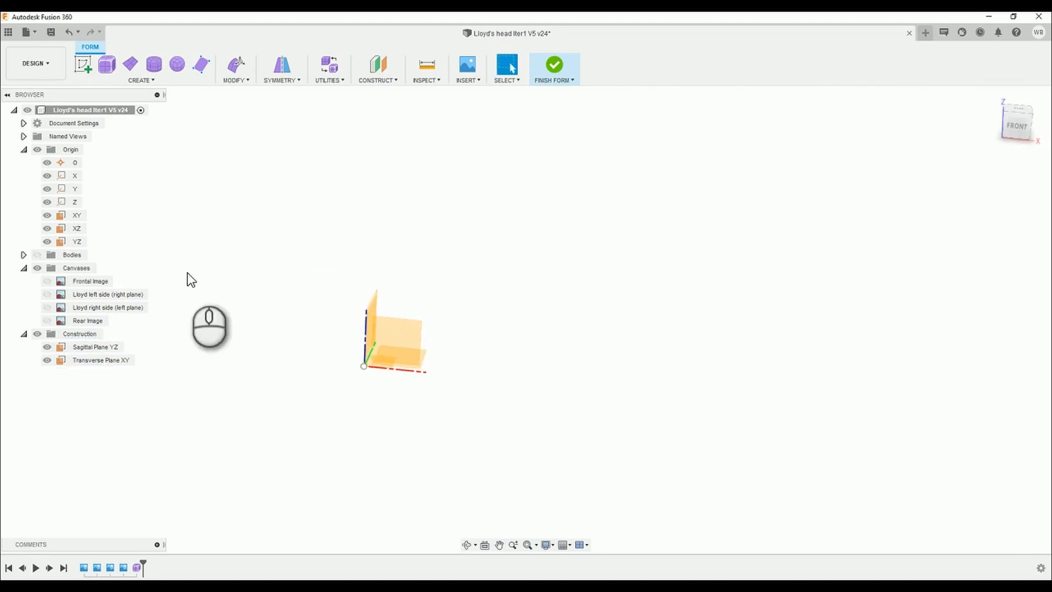
{"action": "left_click", "coordinate": [553, 63]}
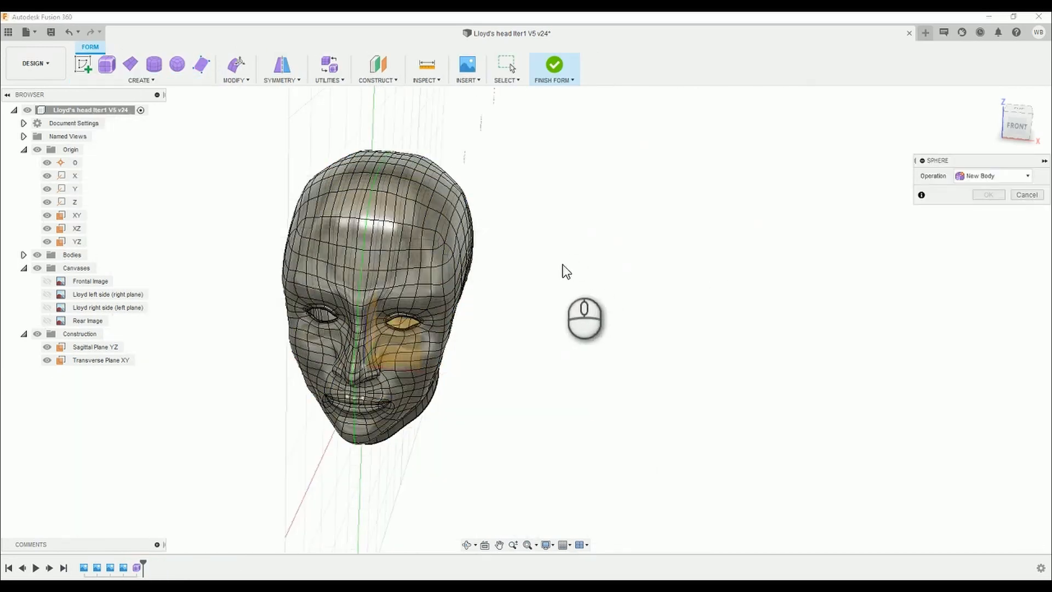
Place a 24 mm diameter sphere beside the head as the eyeball.
{"action": "left_click", "coordinate": [77, 228]}
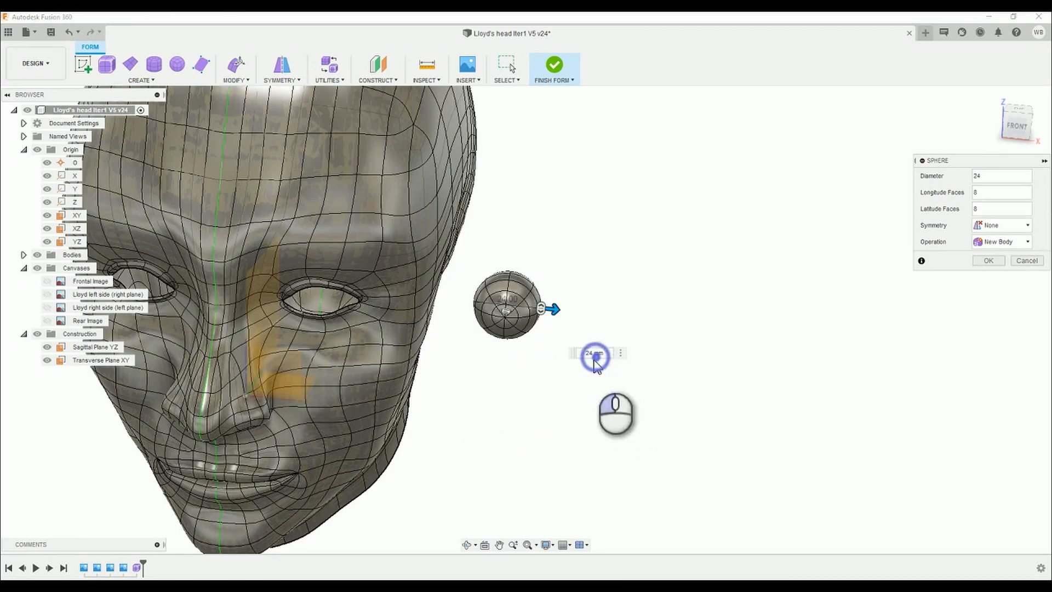
{"action": "left_click", "coordinate": [594, 353]}
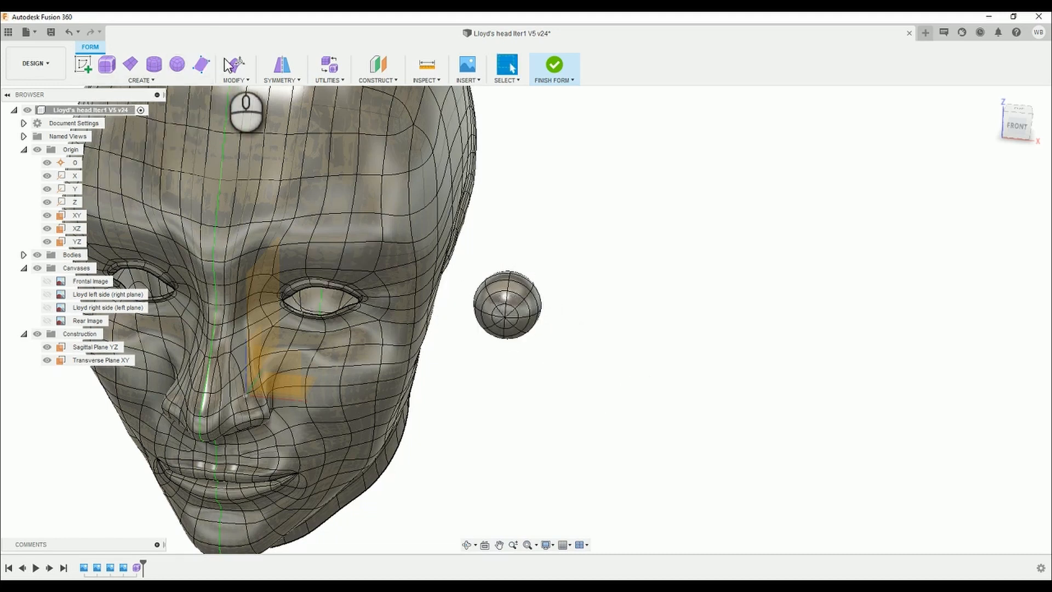
{"action": "mouse_move", "coordinate": [480, 279]}
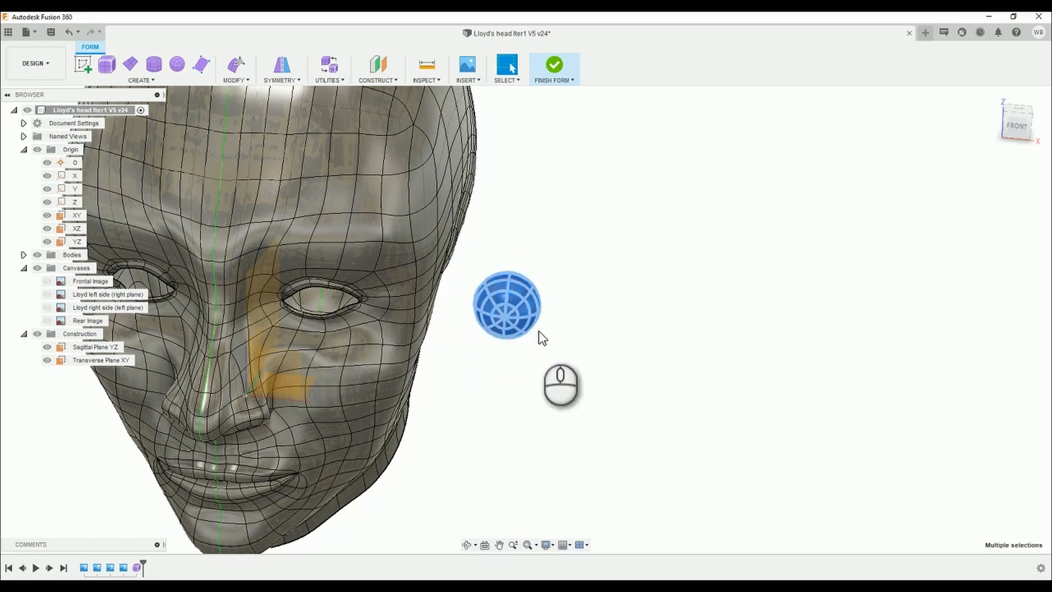
{"action": "right_click", "coordinate": [508, 305]}
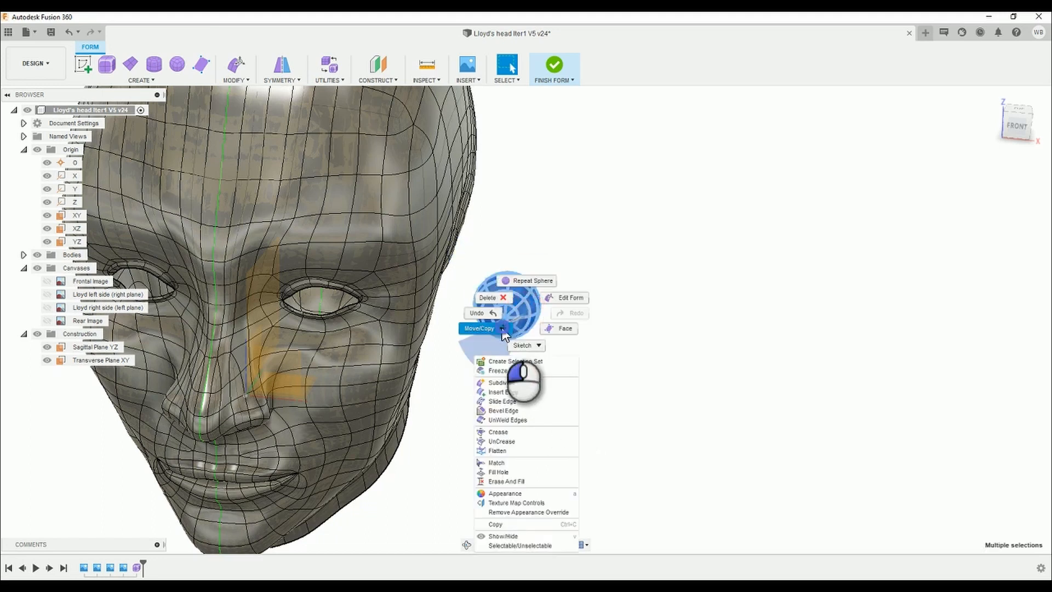
Move the sphere into the eye socket and fine-tune its depth behind the eyelid.
{"action": "left_click", "coordinate": [479, 328]}
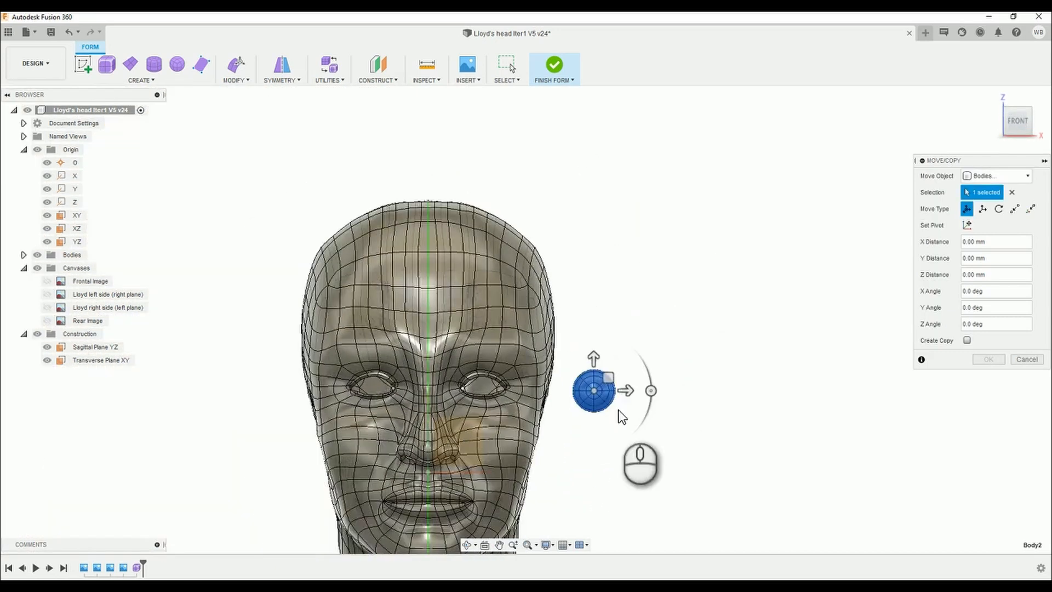
{"action": "left_click_drag", "start_coordinate": [624, 391], "coordinate": [480, 342]}
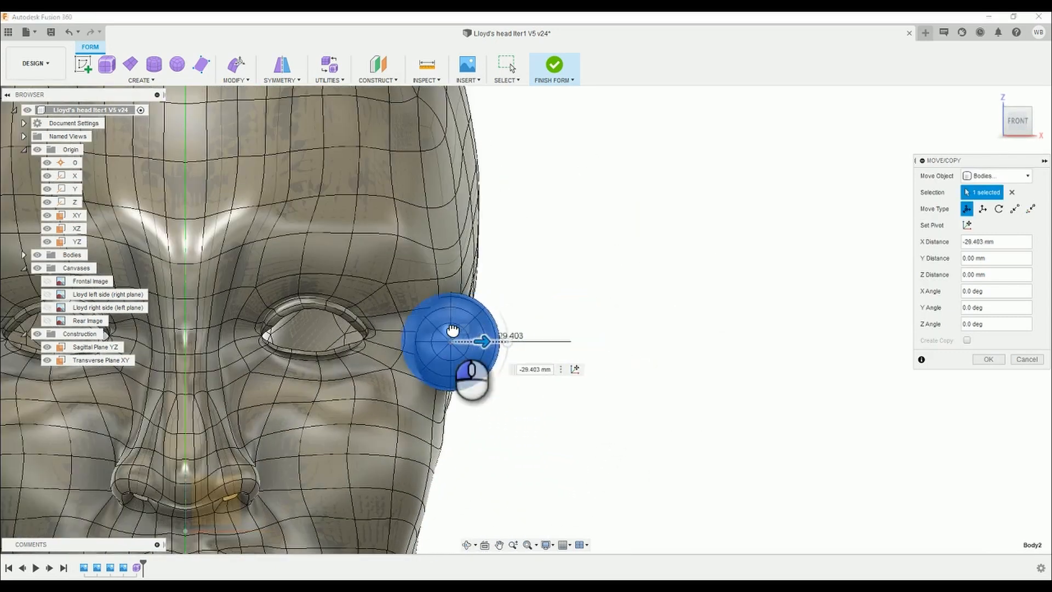
{"action": "left_click_drag", "start_coordinate": [480, 341], "coordinate": [349, 341]}
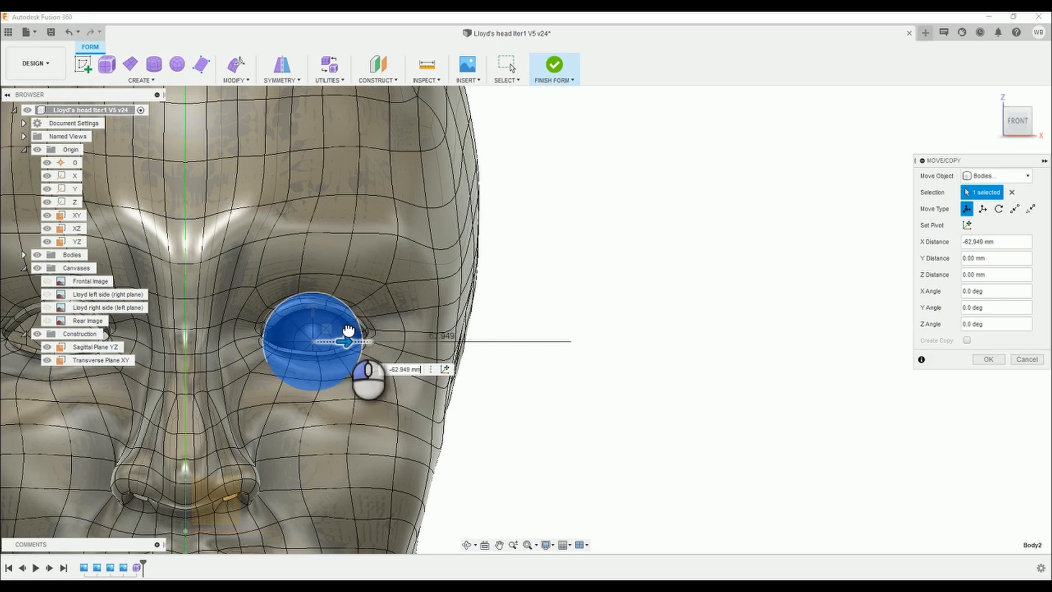
{"action": "left_click_drag", "start_coordinate": [349, 342], "coordinate": [311, 298]}
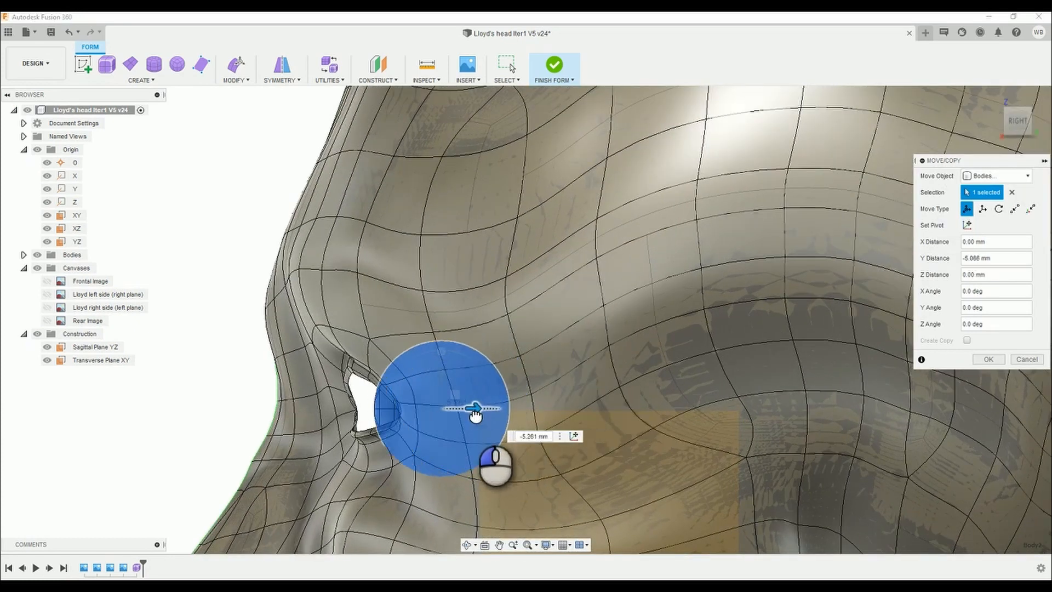
{"action": "left_click_drag", "start_coordinate": [475, 409], "coordinate": [453, 404]}
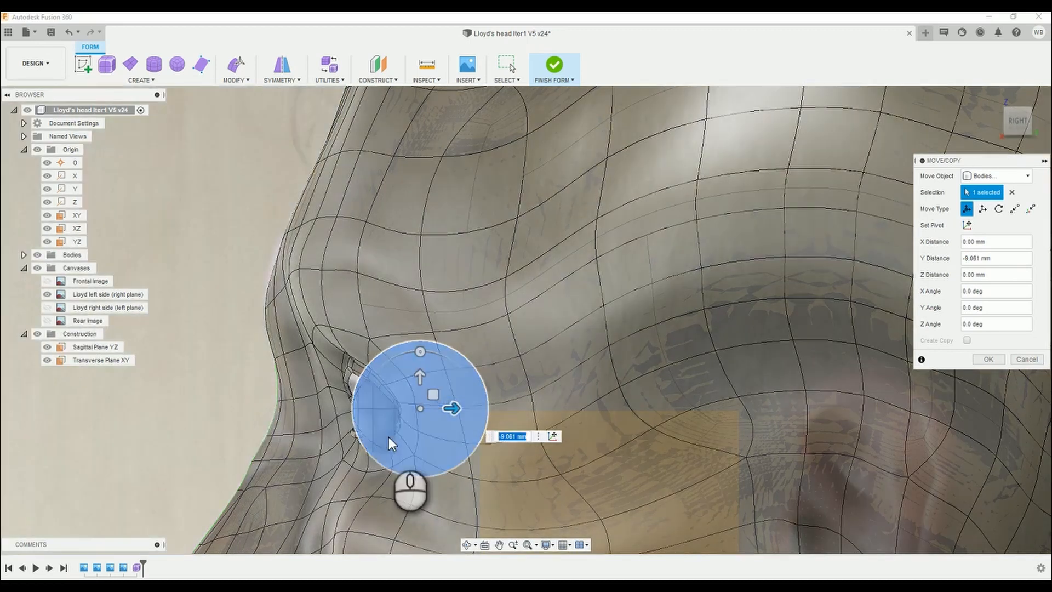
{"action": "left_click_drag", "start_coordinate": [450, 408], "coordinate": [486, 410]}
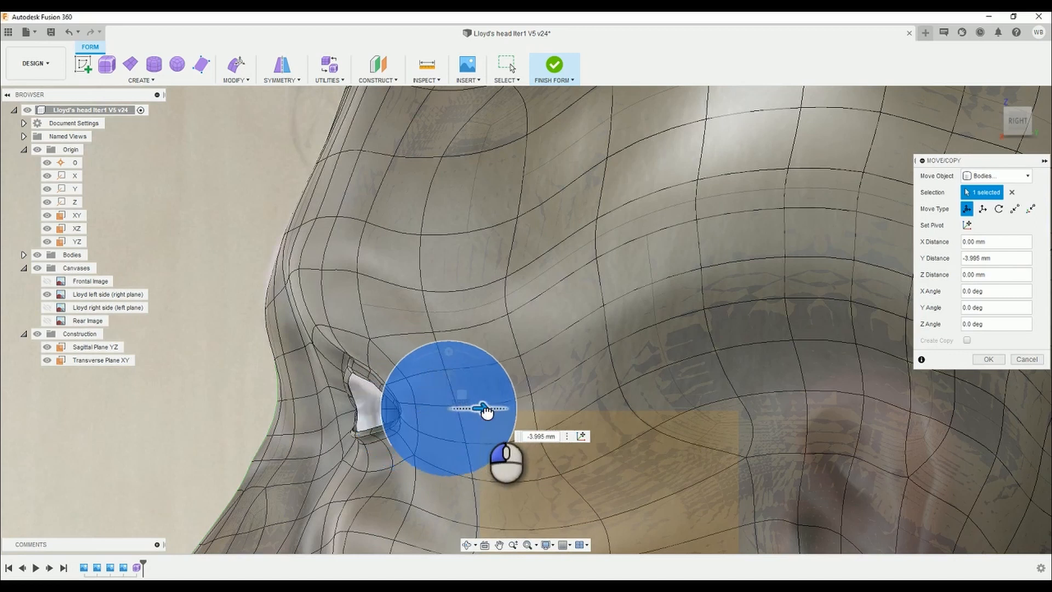
{"action": "left_click_drag", "start_coordinate": [487, 411], "coordinate": [473, 411]}
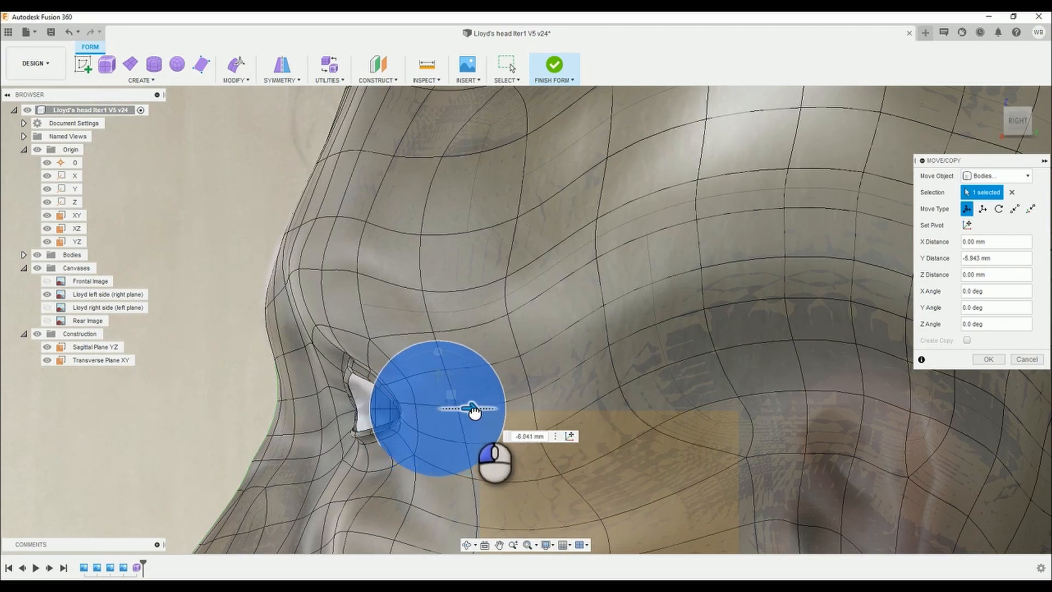
{"action": "left_click_drag", "start_coordinate": [469, 409], "coordinate": [470, 406]}
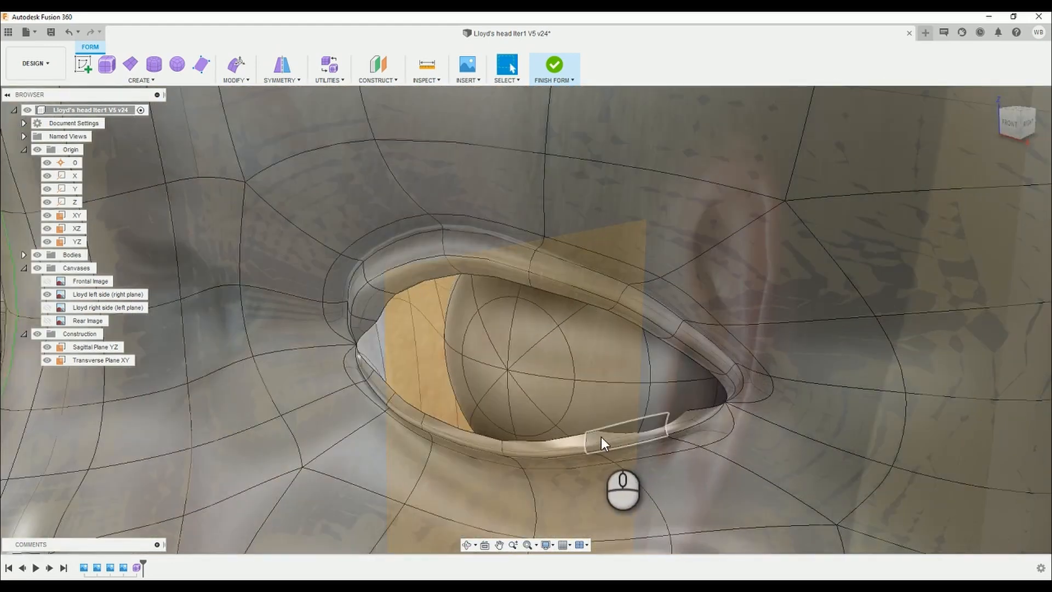
Select the head body so Body1 and Body2 appear in the Browser.
{"action": "left_click", "coordinate": [624, 429]}
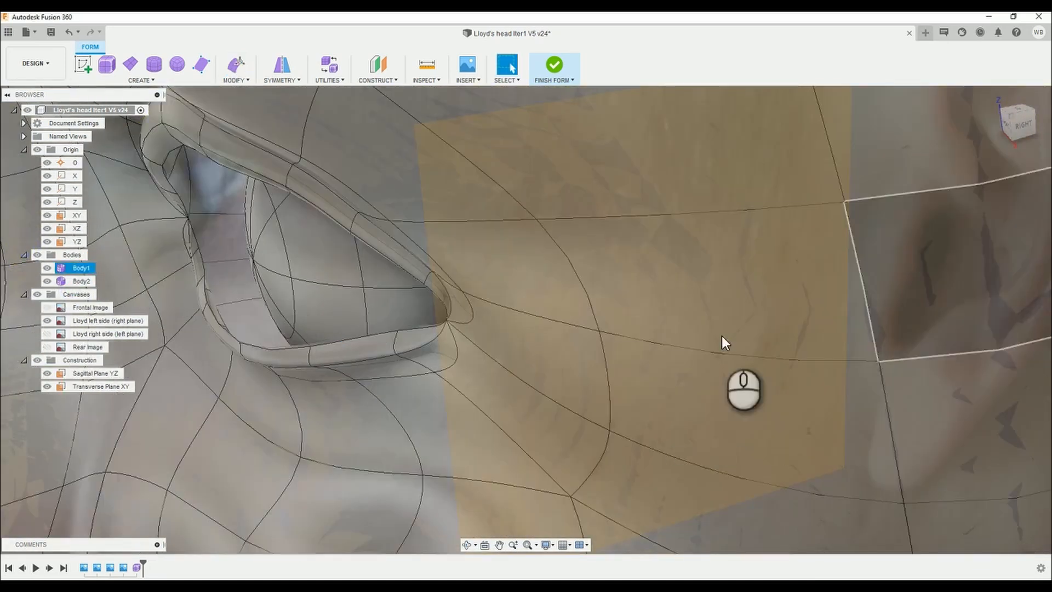
Set the eyeball body to 20% opacity and orbit toward the front of the eye.
{"action": "right_click", "coordinate": [81, 280]}
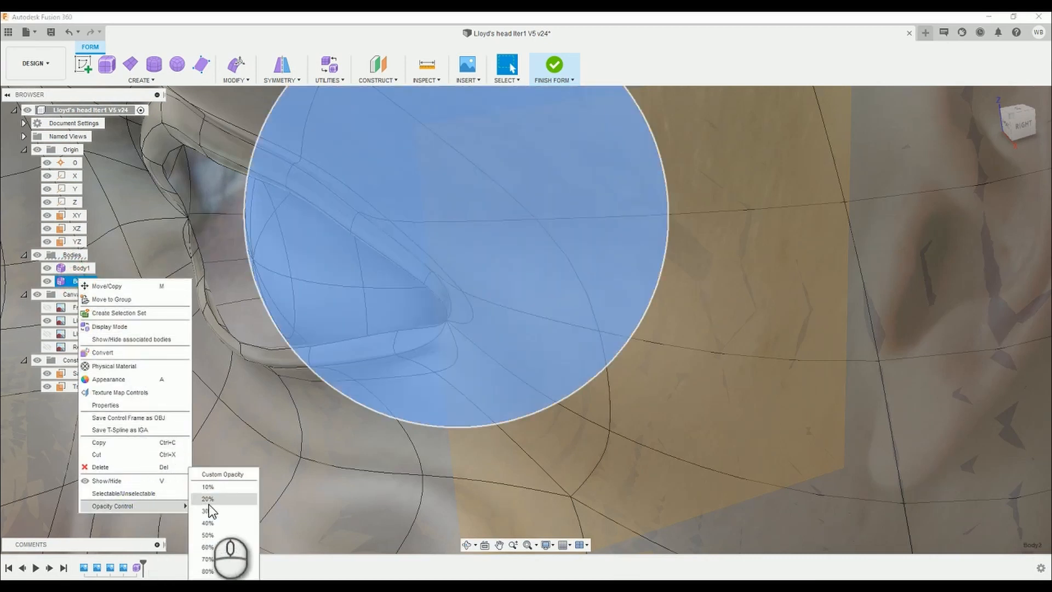
{"action": "left_click", "coordinate": [207, 499]}
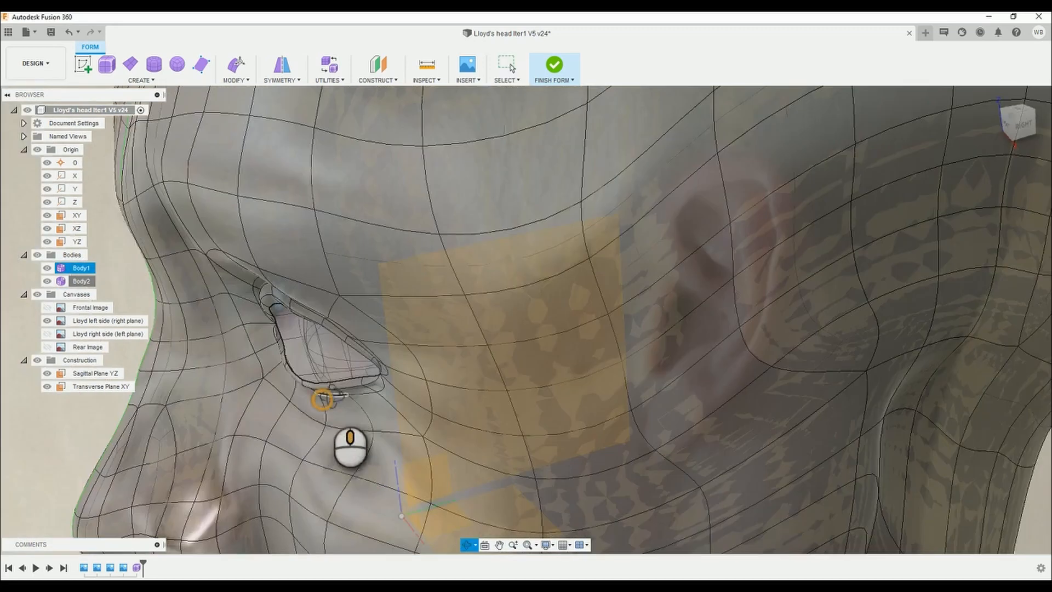
{"action": "left_click_drag", "start_coordinate": [349, 446], "coordinate": [430, 375]}
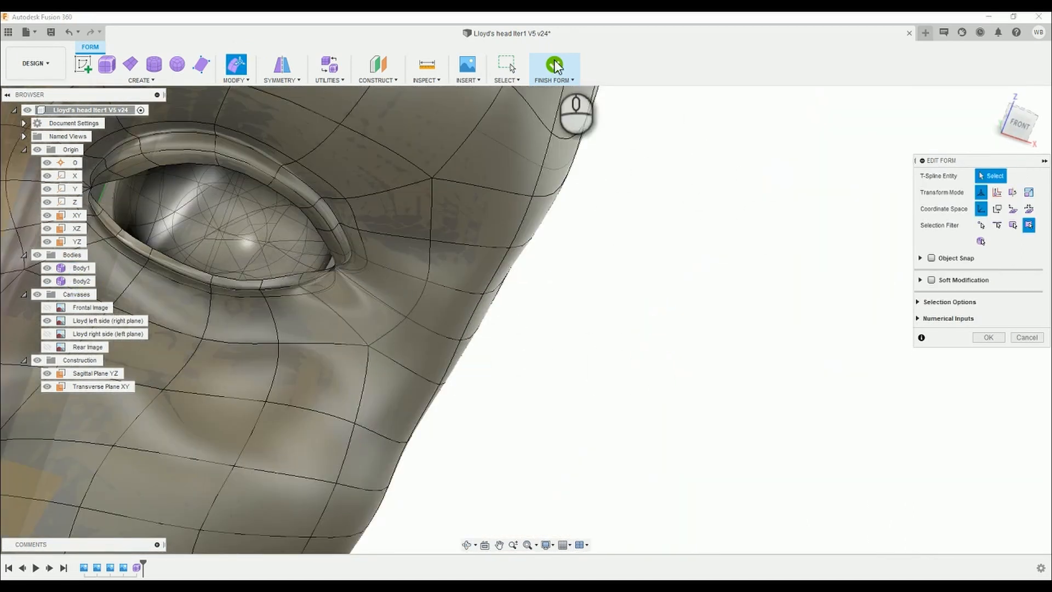
Finish the form edit and roll the timeline back before the head feature.
{"action": "left_click", "coordinate": [80, 281]}
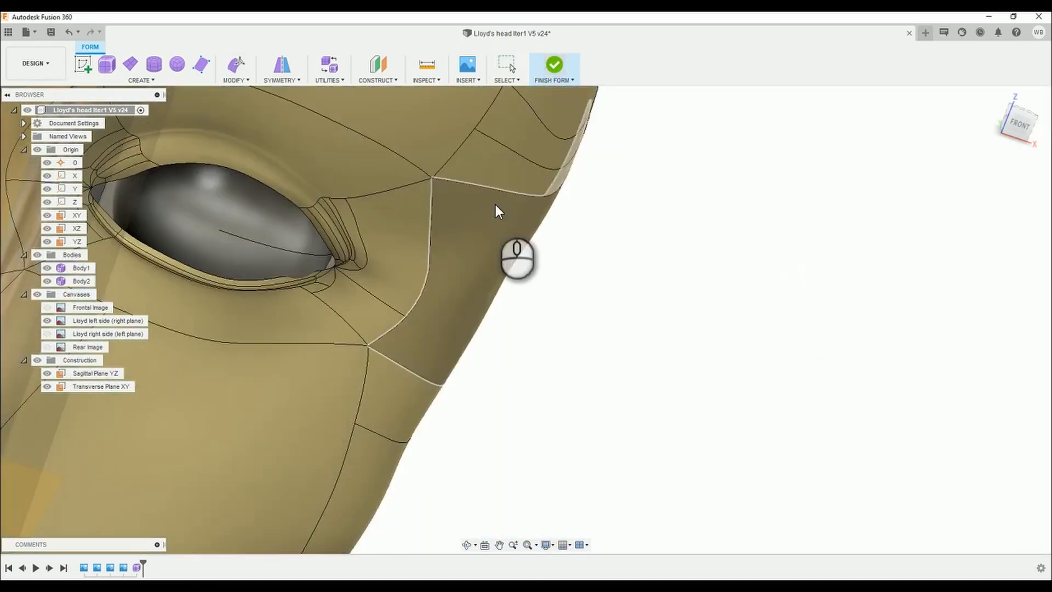
{"action": "left_click", "coordinate": [554, 64]}
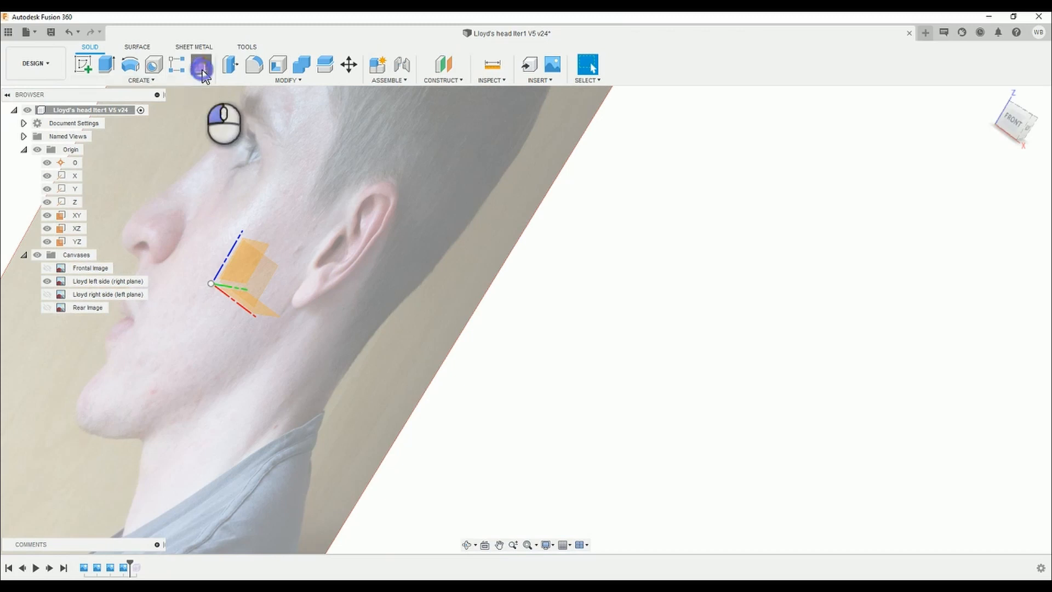
Enter the form workspace and place a quadball beside the reference face.
{"action": "left_click", "coordinate": [202, 64]}
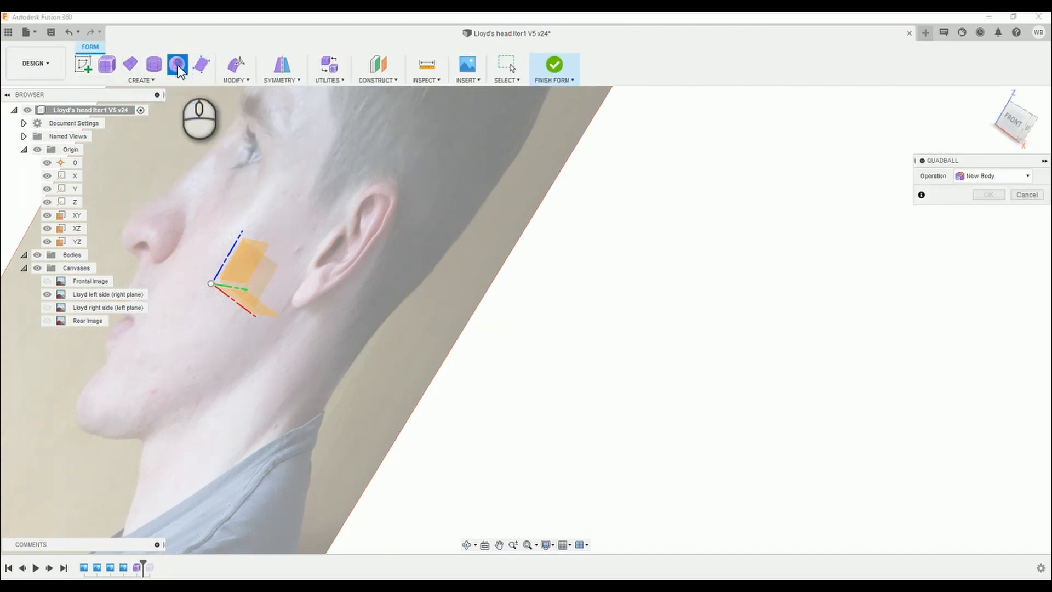
{"action": "left_click", "coordinate": [76, 228]}
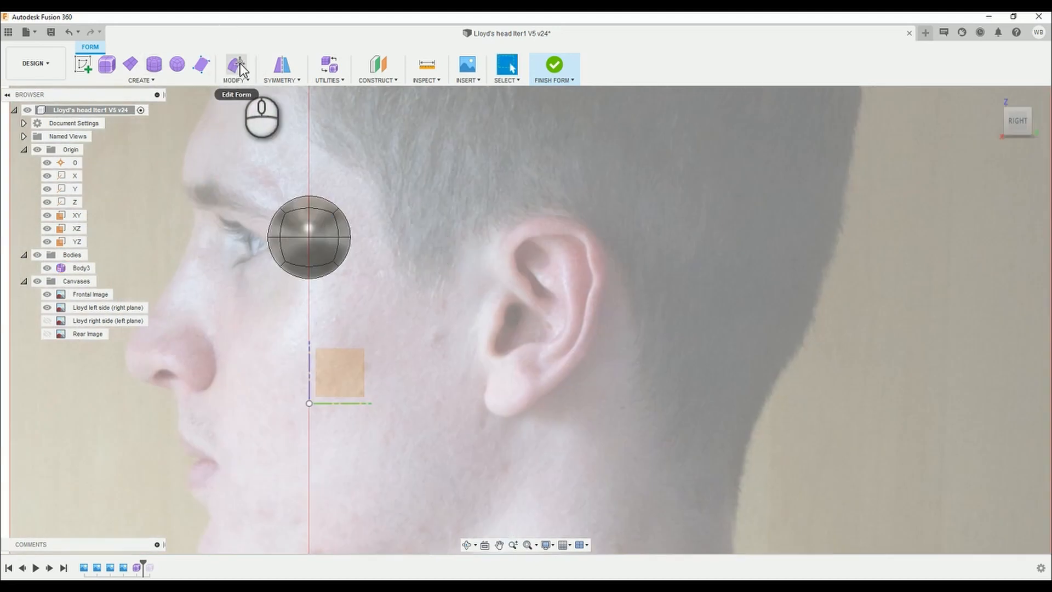
Move the sphere body onto the eye in the side reference photo.
{"action": "left_click", "coordinate": [236, 64]}
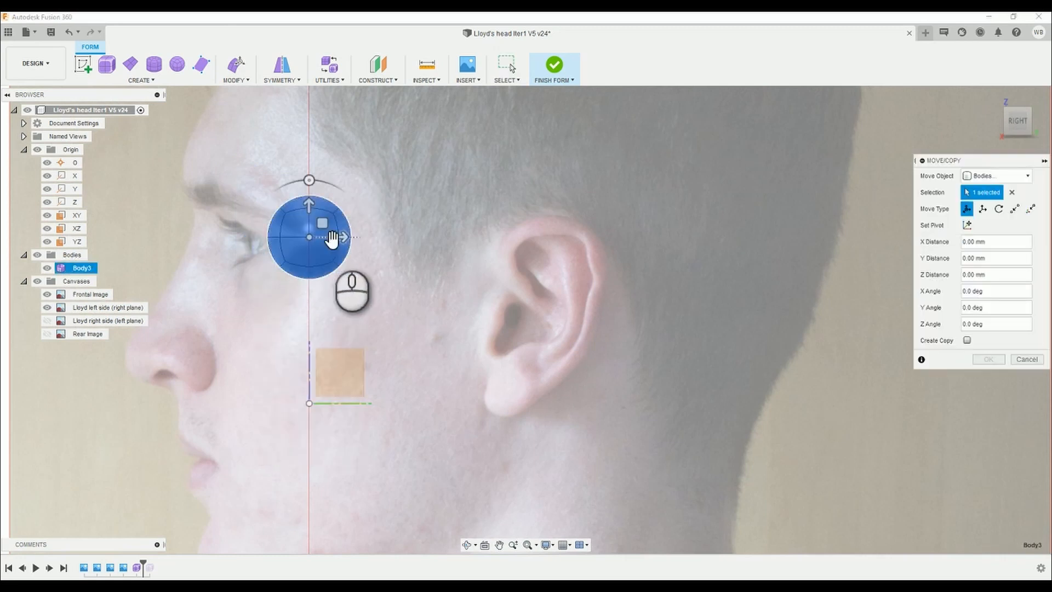
{"action": "left_click_drag", "start_coordinate": [336, 236], "coordinate": [312, 238]}
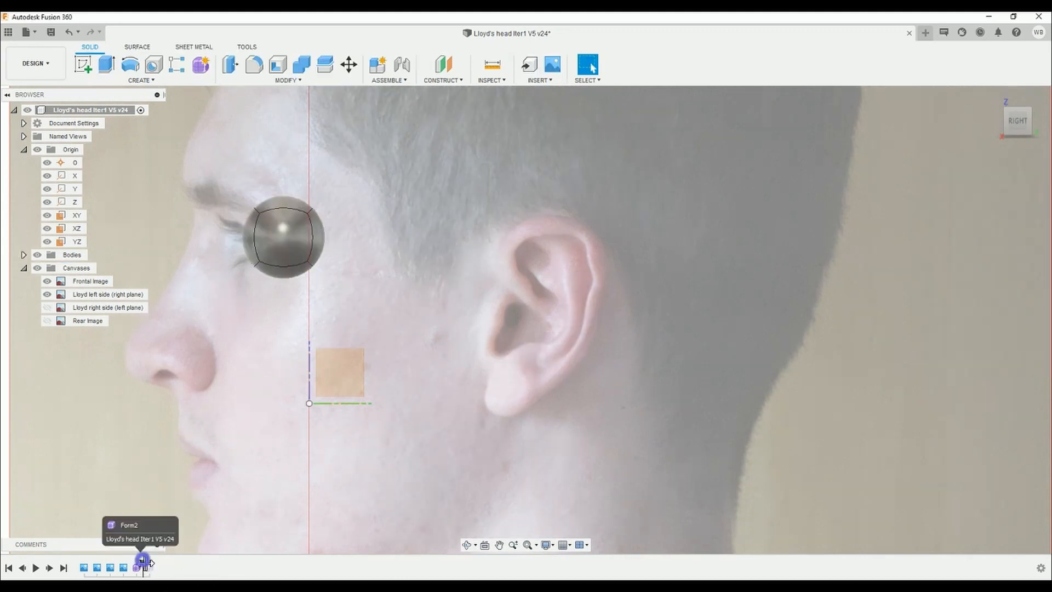
Edit the head's Form feature from its timeline context menu.
{"action": "right_click", "coordinate": [141, 567]}
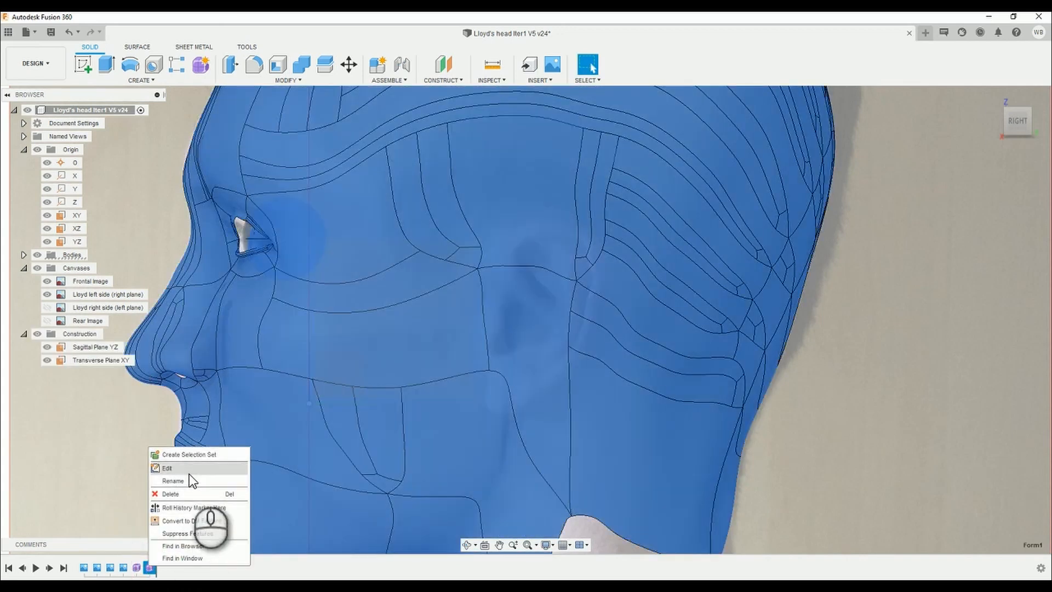
{"action": "left_click", "coordinate": [167, 467]}
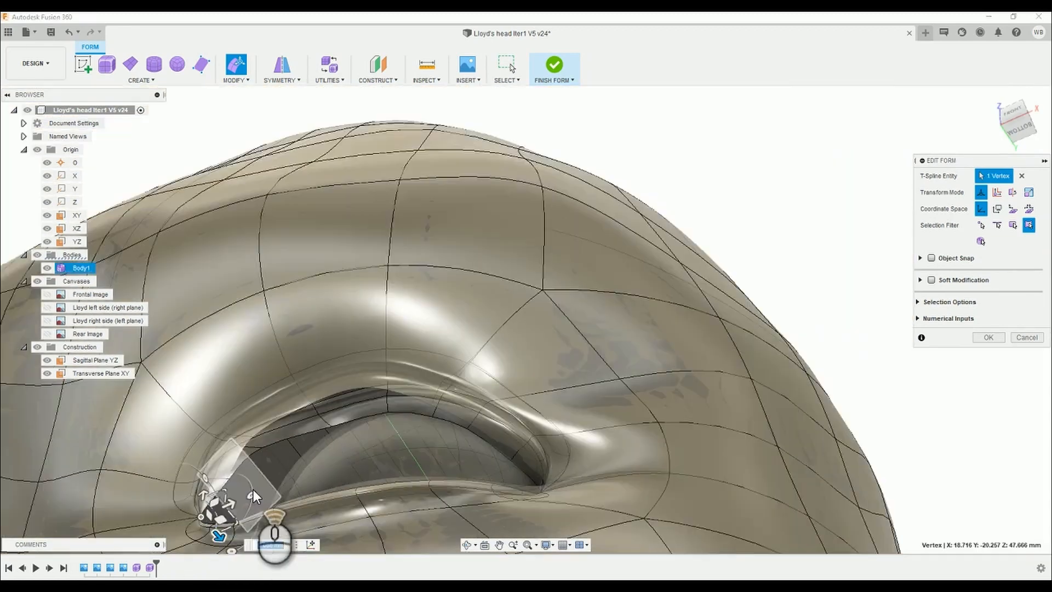
Pull an eyelid vertex outward so the lid hugs the eyeball sphere.
{"action": "left_click_drag", "start_coordinate": [275, 533], "coordinate": [503, 410]}
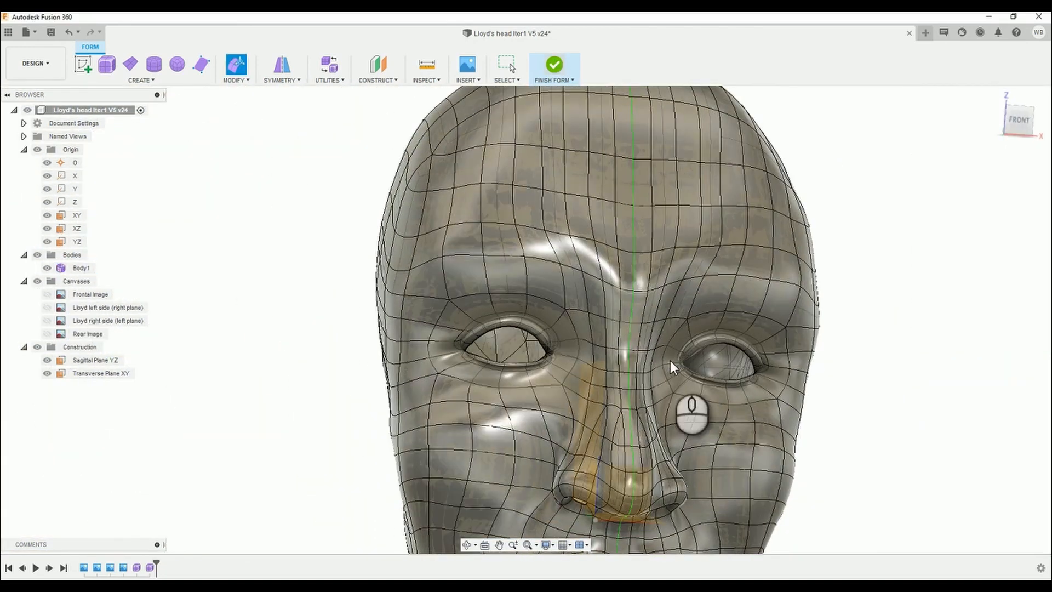
Select the edge beside the left mouth corner and shift it a few millimetres.
{"action": "left_click", "coordinate": [553, 65]}
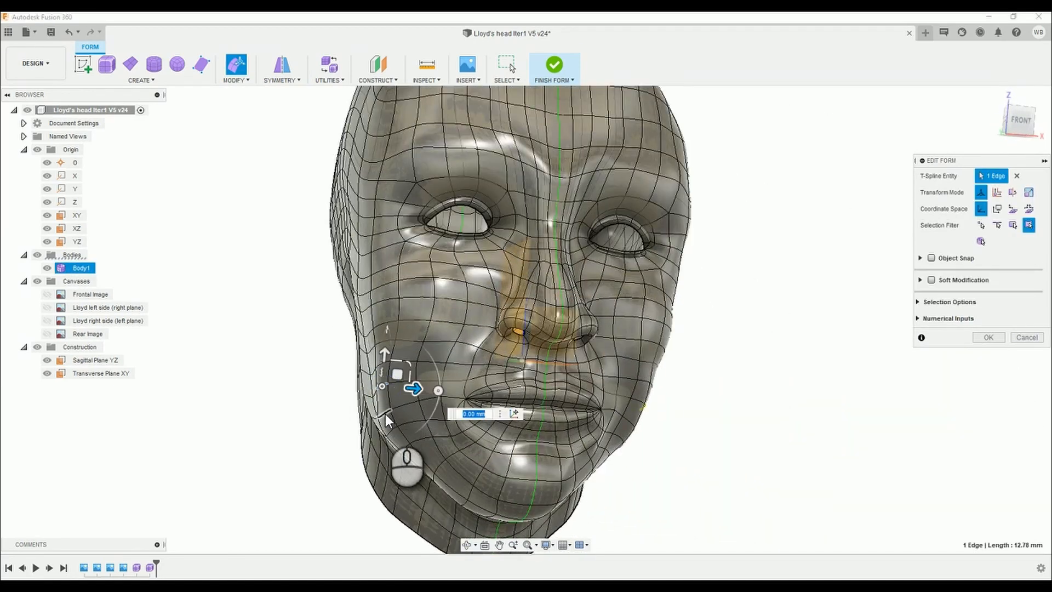
{"action": "left_click_drag", "start_coordinate": [412, 389], "coordinate": [372, 376]}
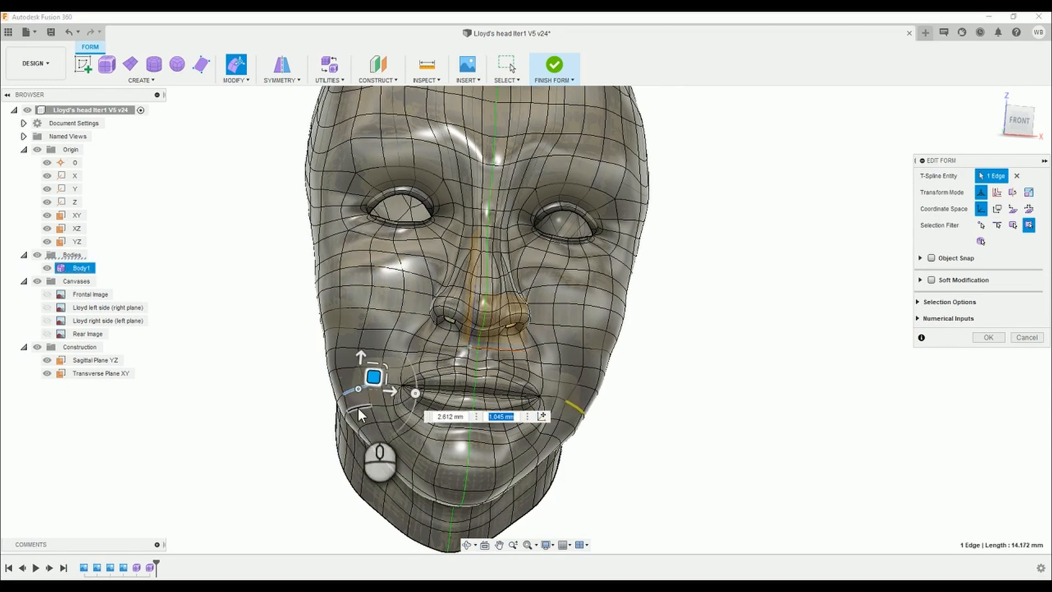